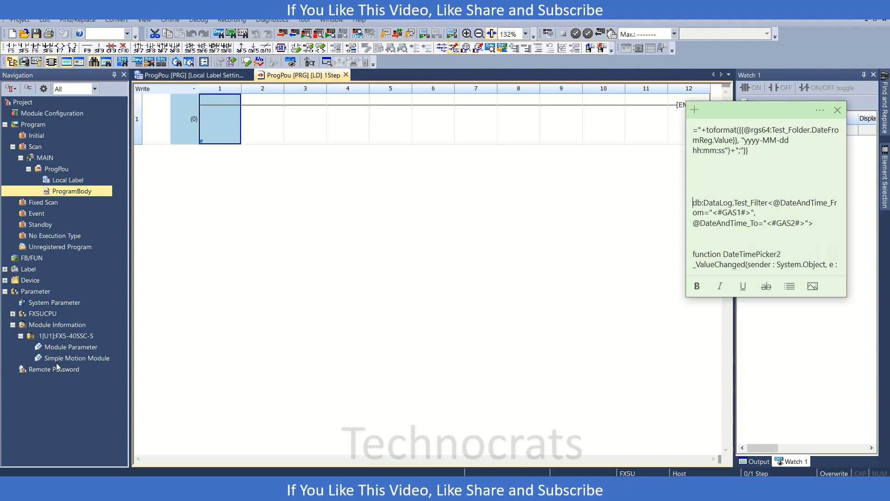
- Bring up the FX5-40SSC-S Simple Motion Module setting tool from the Navigation tree
left_click(77, 358)
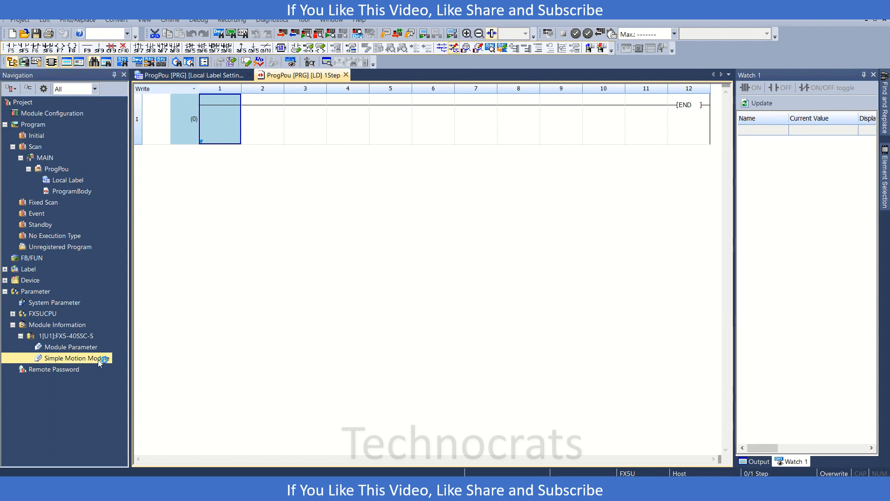
mouse_move(86, 350)
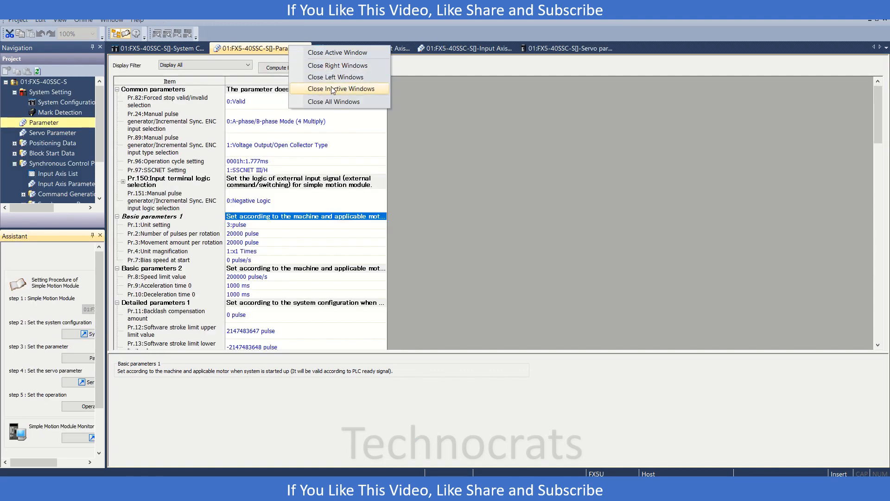
- Close inactive windows, review Pr.24 and Pr.89 explanations, and list the Pr.24 pulse input modes
left_click(339, 89)
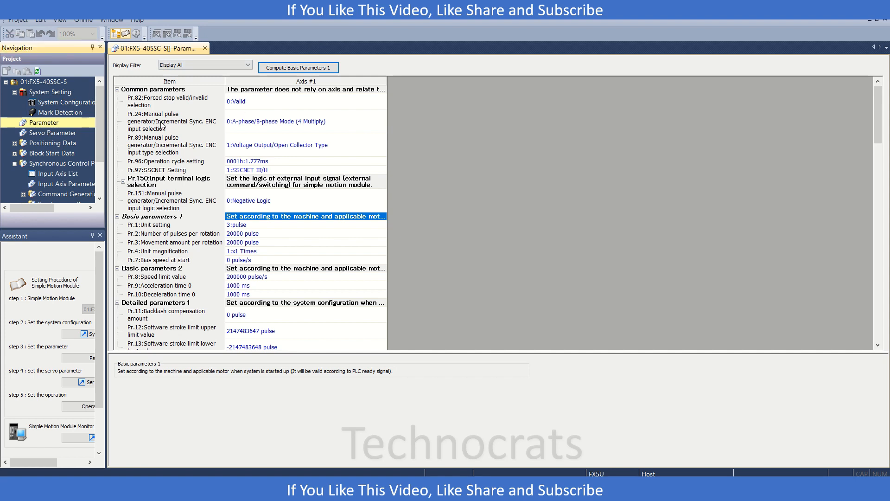
left_click(161, 120)
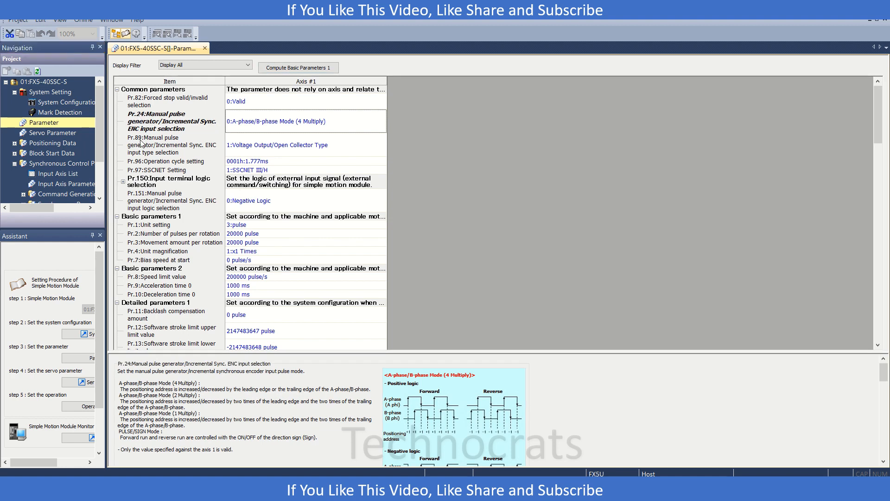
left_click(155, 145)
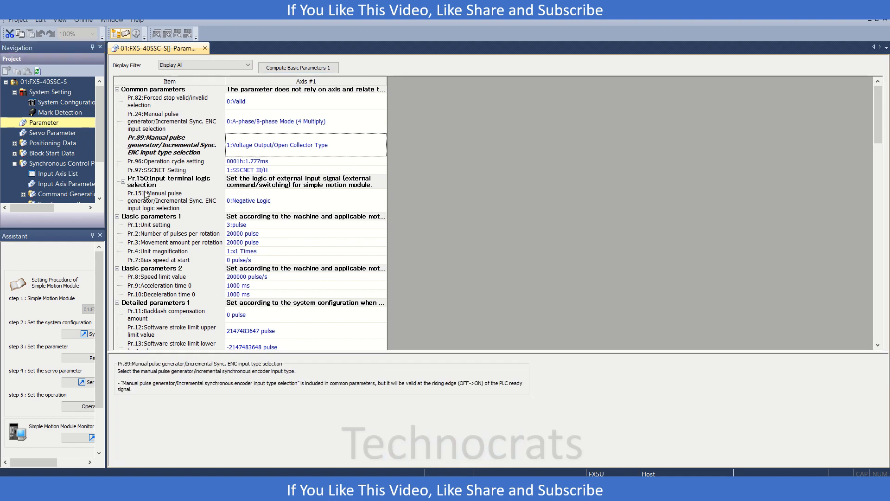
left_click(157, 200)
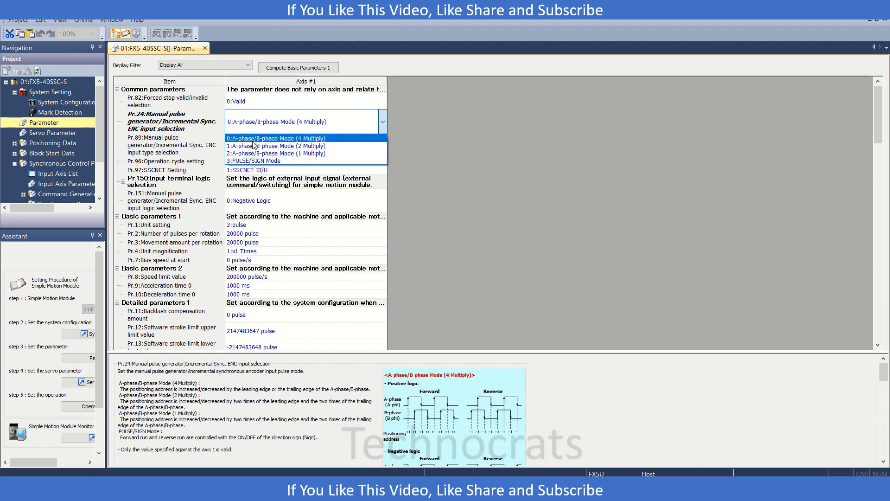
mouse_move(268, 143)
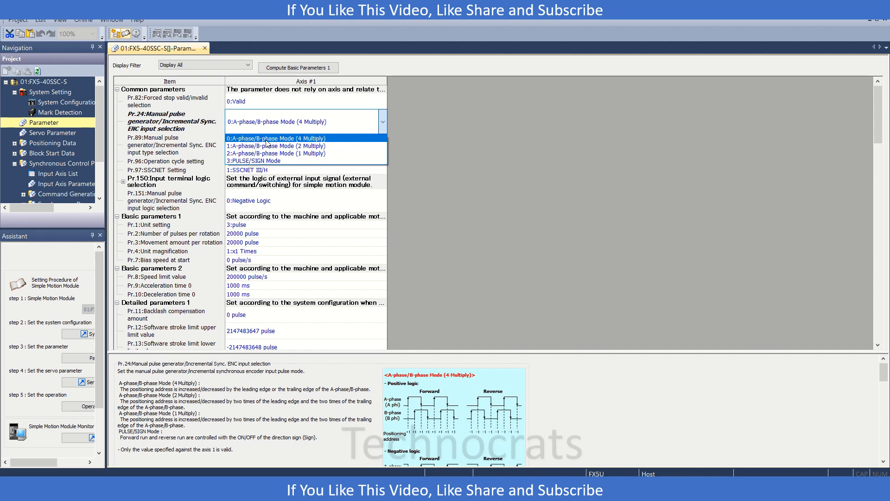
mouse_move(307, 145)
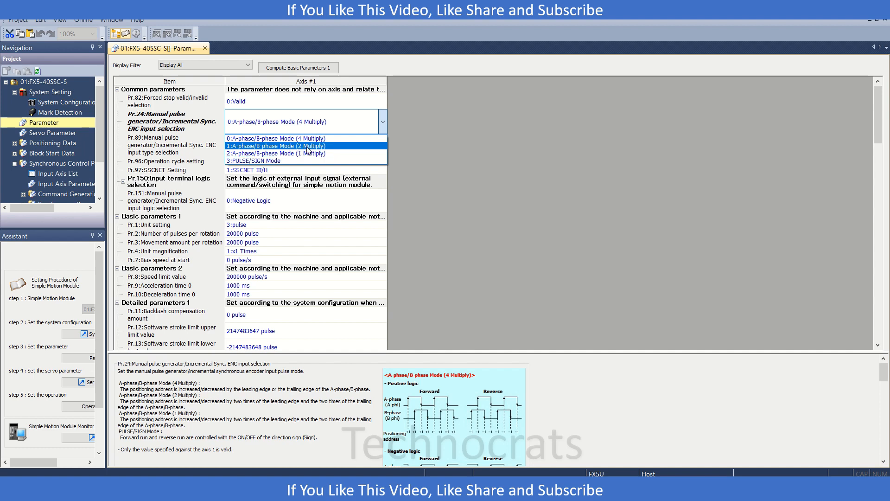
mouse_move(267, 161)
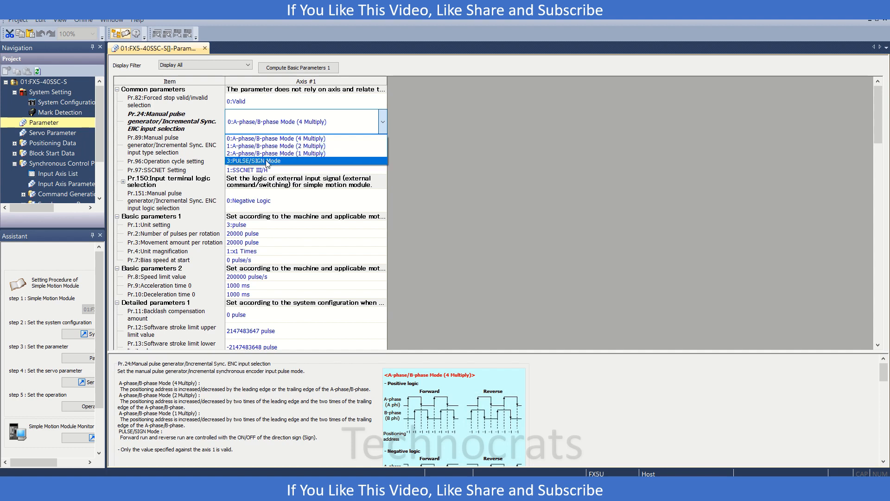
mouse_move(277, 138)
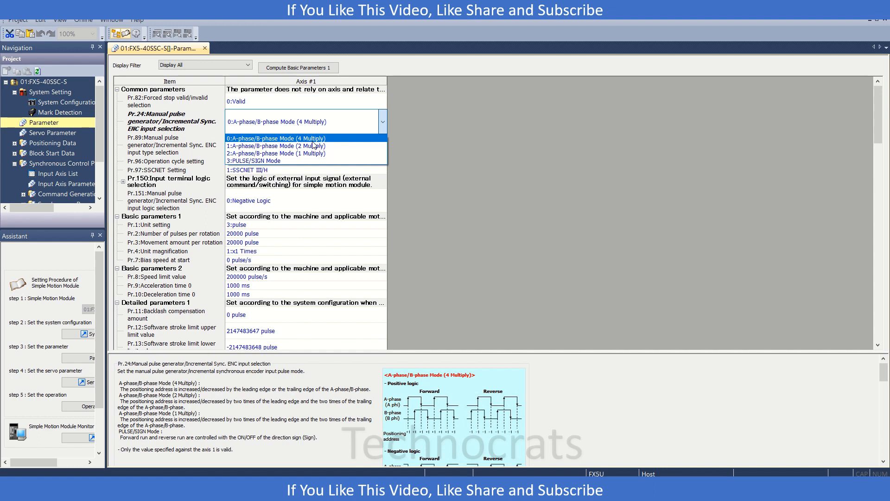
mouse_move(310, 140)
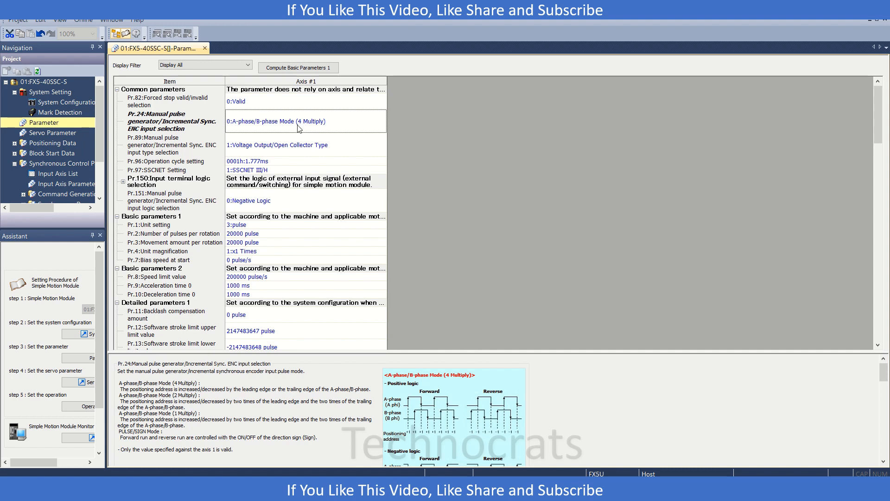
mouse_move(242, 150)
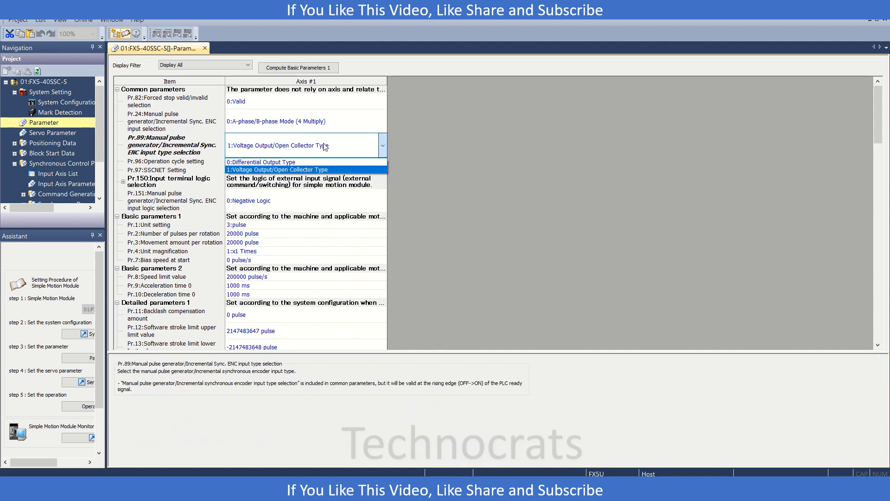
mouse_move(291, 166)
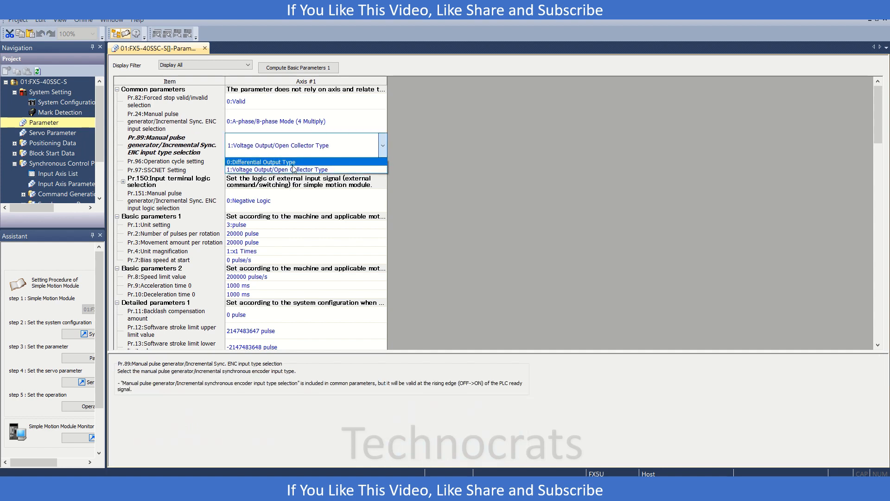
- Try Pr.89 as Differential Output Type, restore Voltage Output/Open Collector Type, then reach the Pr.151 logic choices
left_click(275, 169)
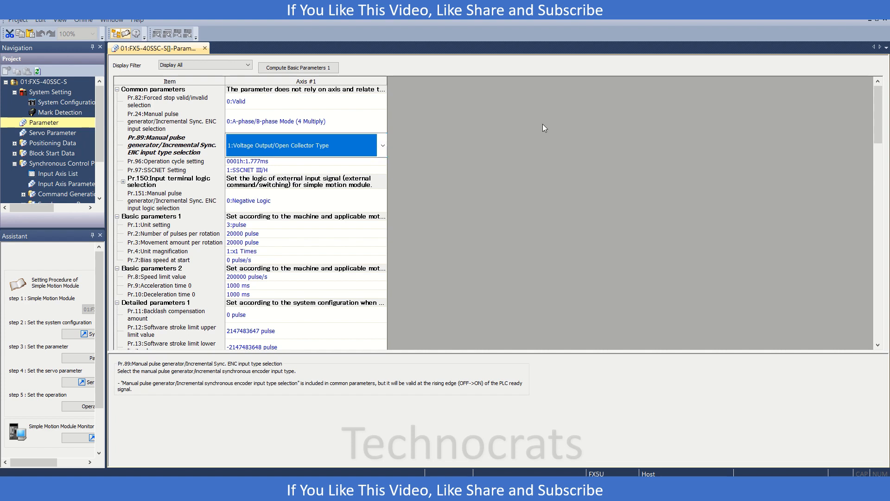
mouse_move(389, 154)
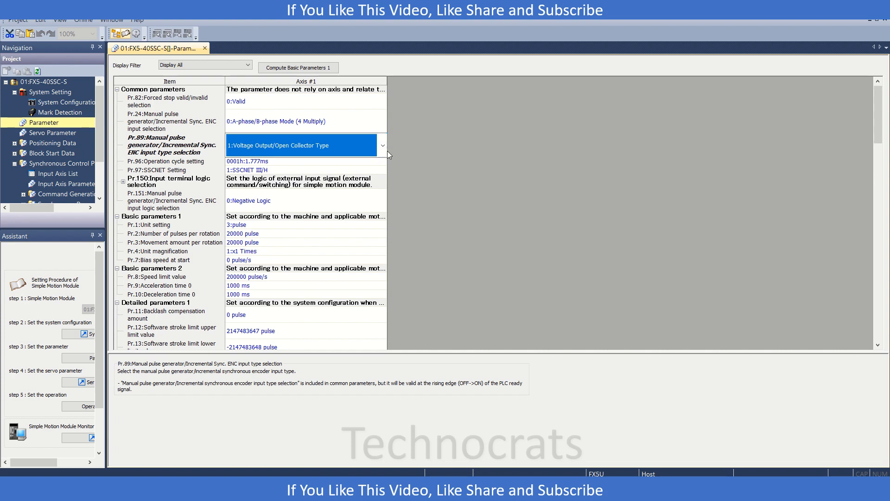
left_click(382, 145)
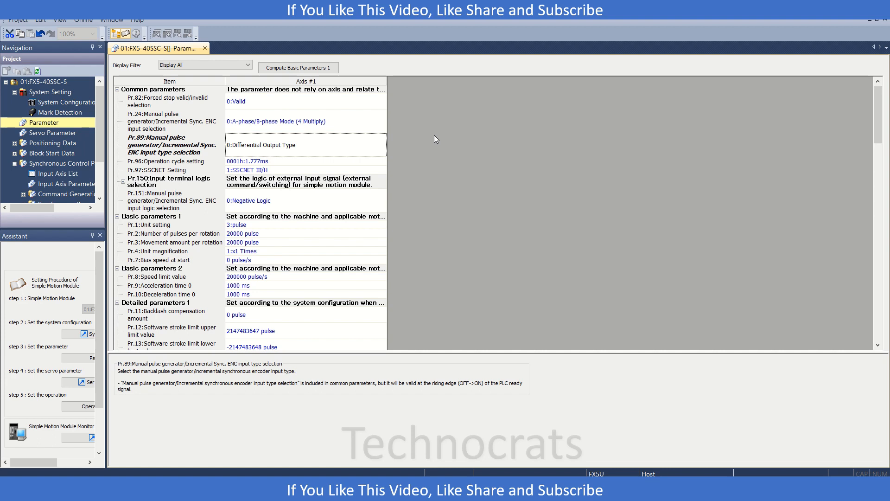
left_click(382, 145)
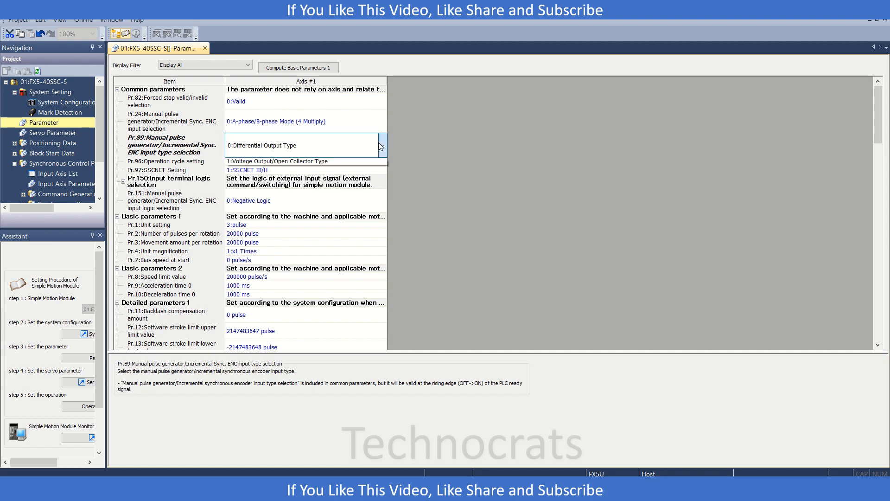
left_click(277, 161)
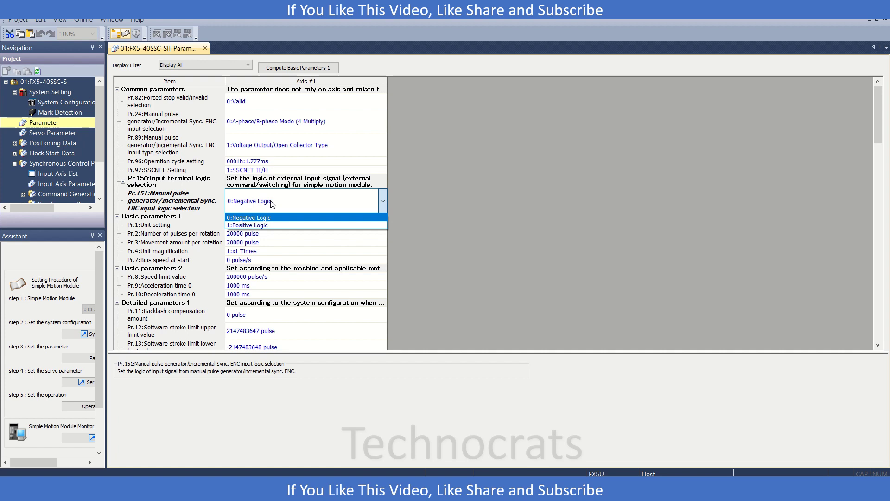
mouse_move(255, 226)
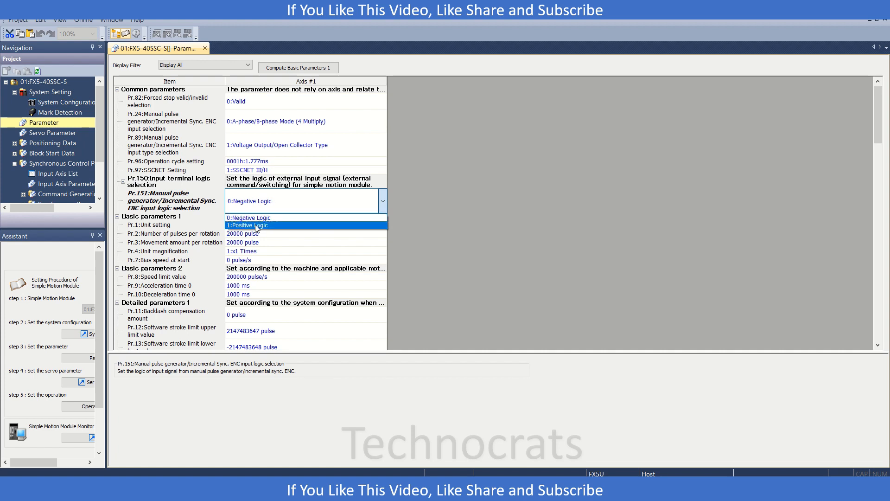
left_click(250, 224)
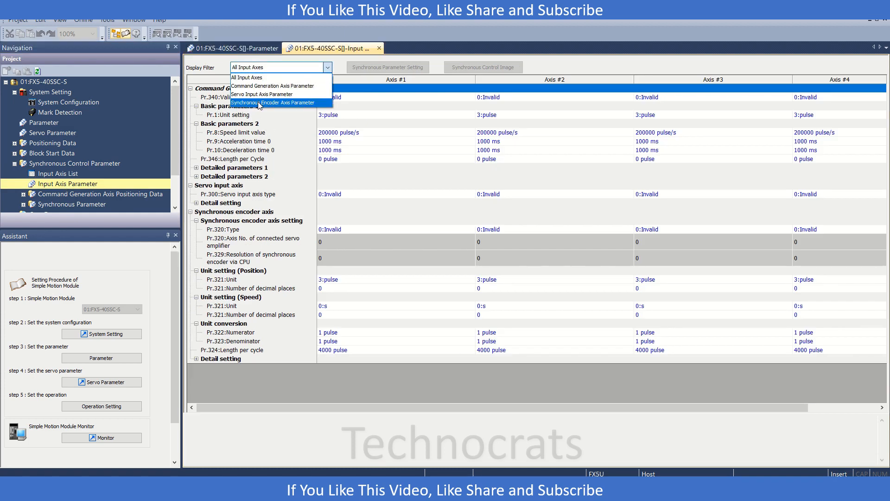
- Make Axis #1 an INC Synchronous Encoder and keep Pr.328 at 0:Without Rotation Direction Restriction
left_click(273, 102)
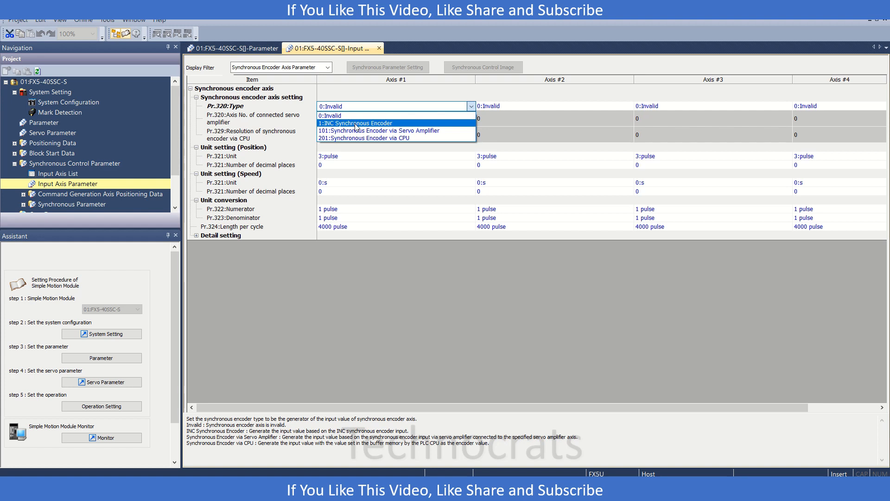
mouse_move(353, 128)
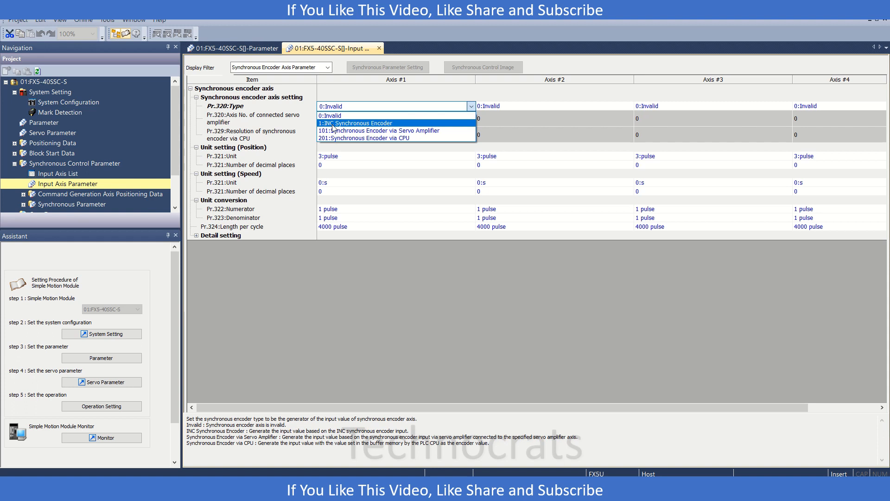
left_click(357, 123)
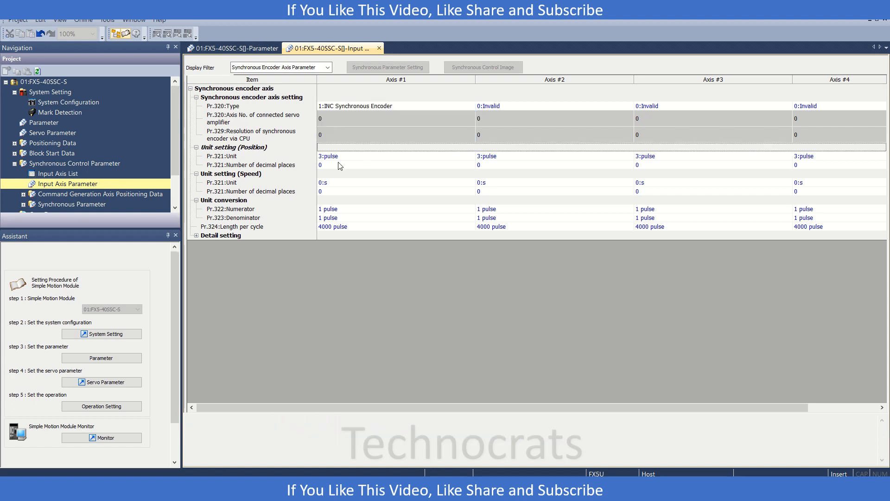
left_click(396, 156)
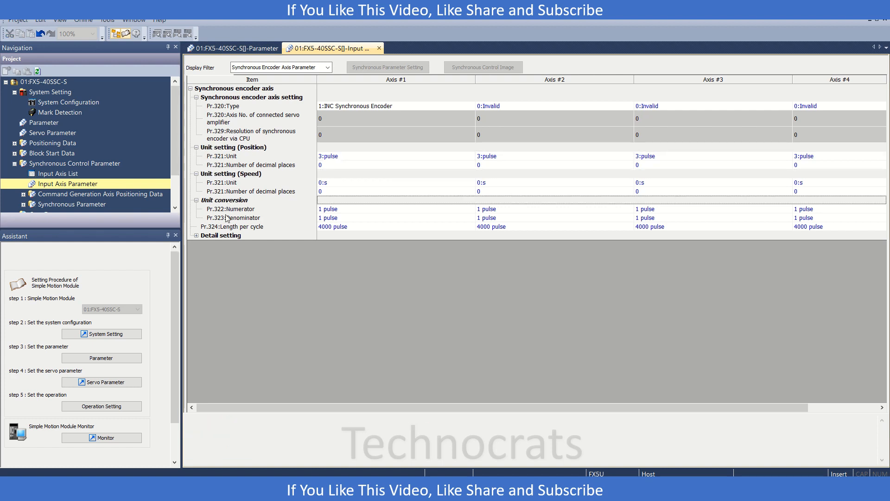
left_click(189, 236)
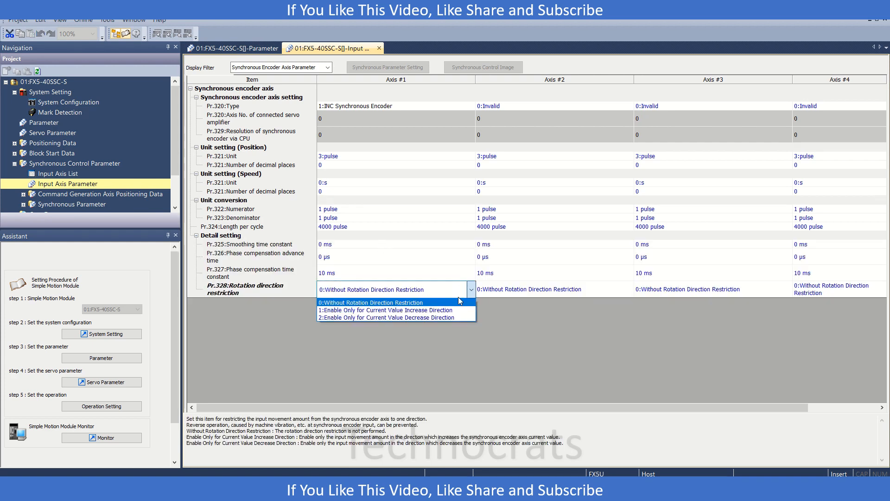
left_click(386, 310)
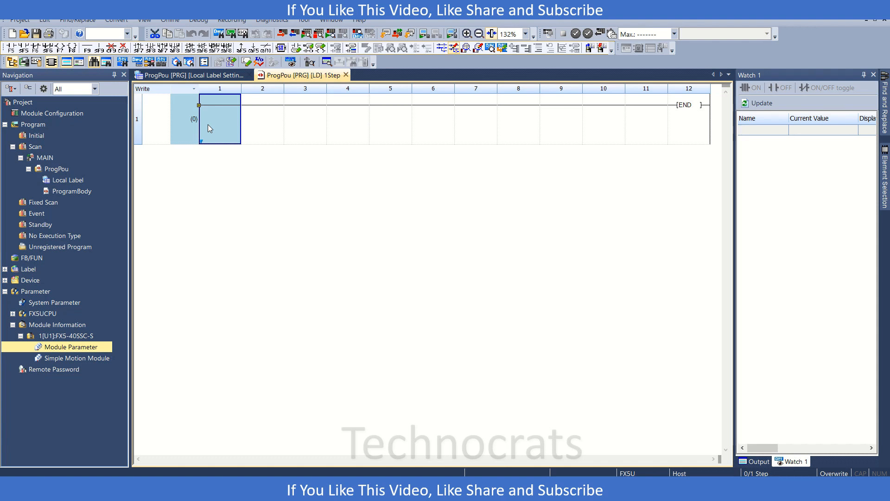
- Start rung 1 with contact M1 commented 'Reset Encoder Pulses'
type("m1")
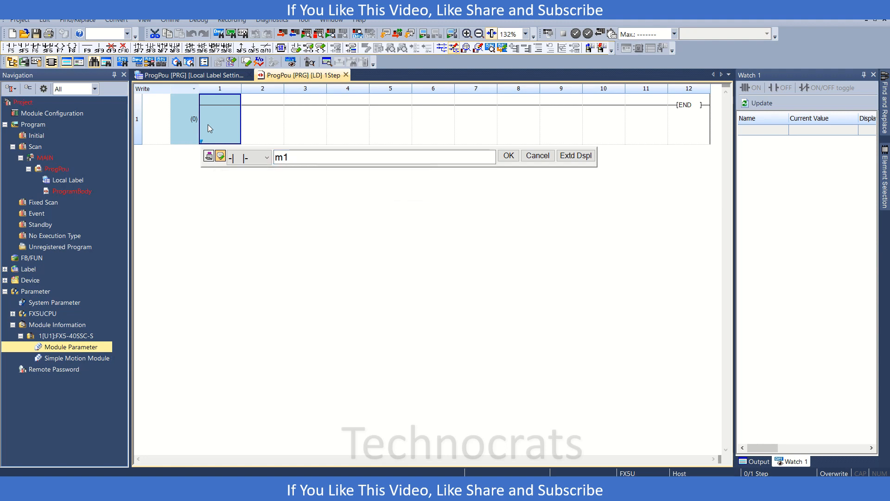
left_click(509, 155)
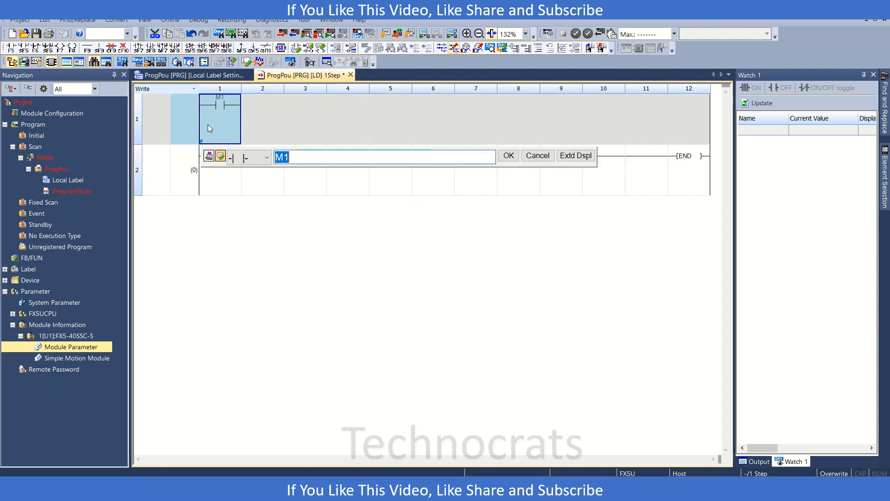
left_click(220, 156)
type("Reset Encoder Pulse")
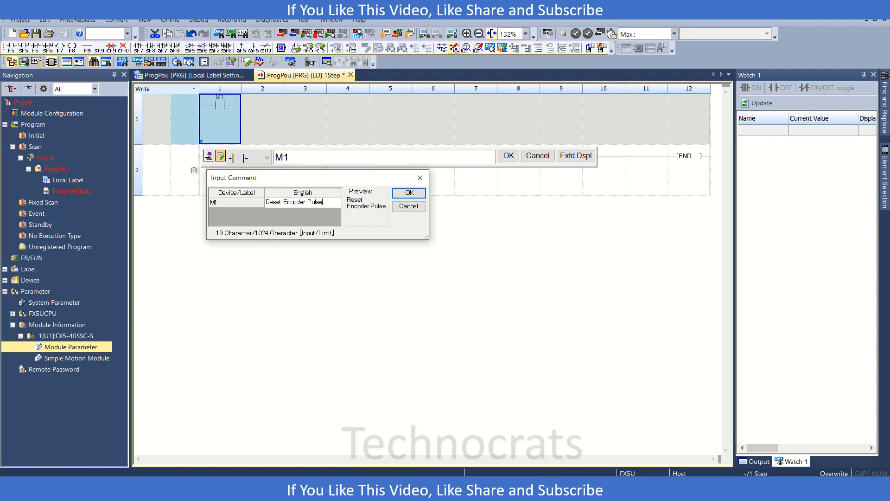
left_click(409, 193)
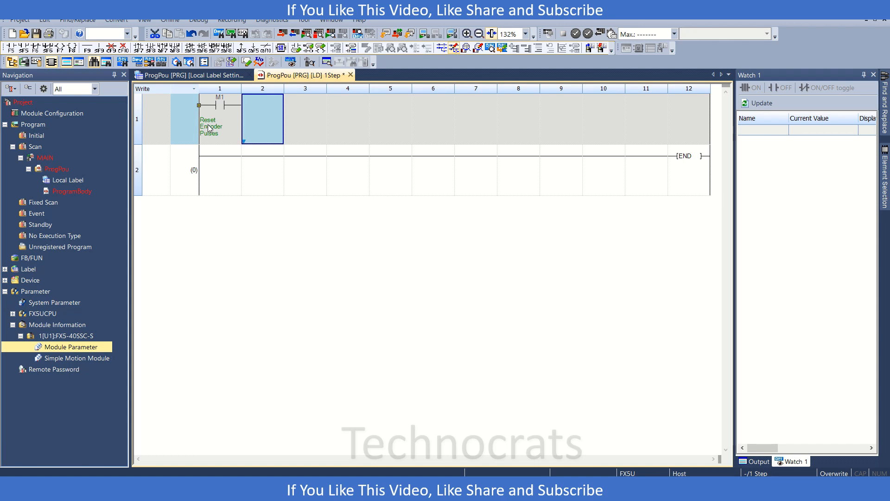
- Add DMOV K0 U1\G35042 on the rung and accept its operand comments
type("dmov k0")
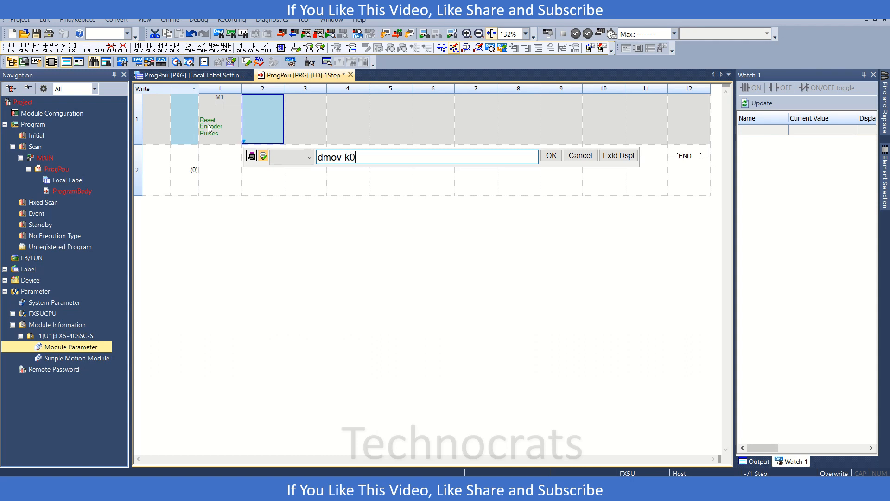
type("u1")
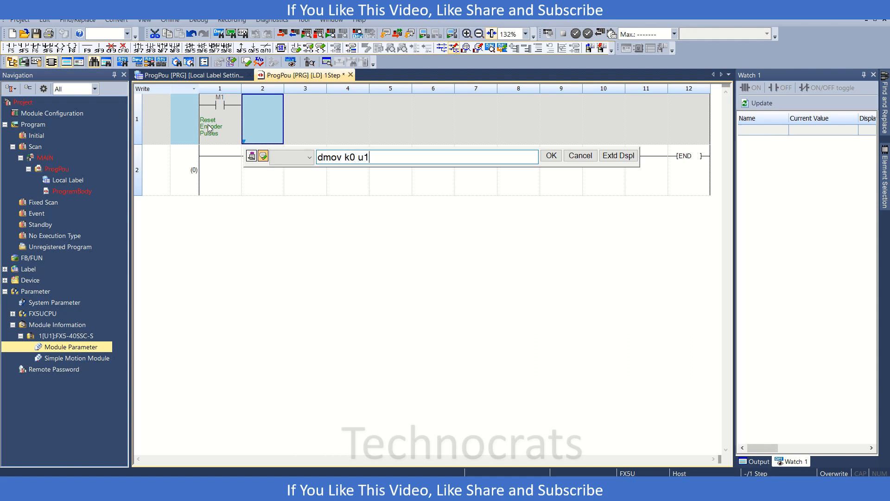
type("\\g")
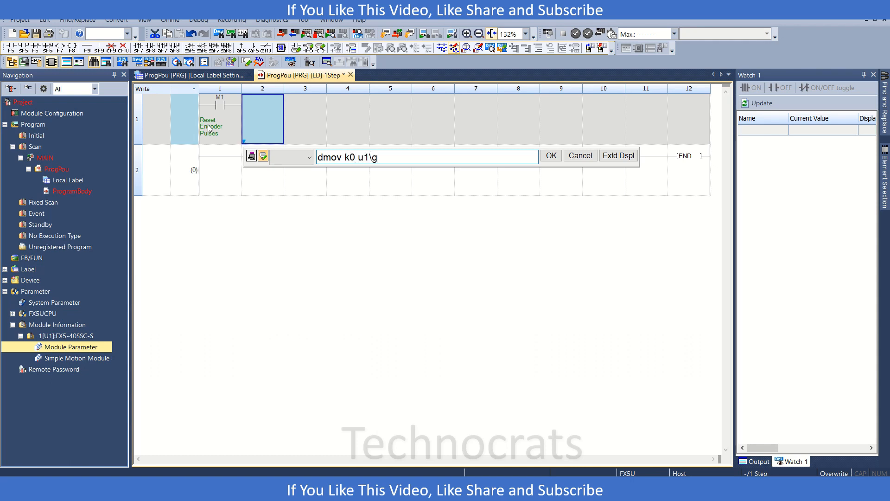
type("3")
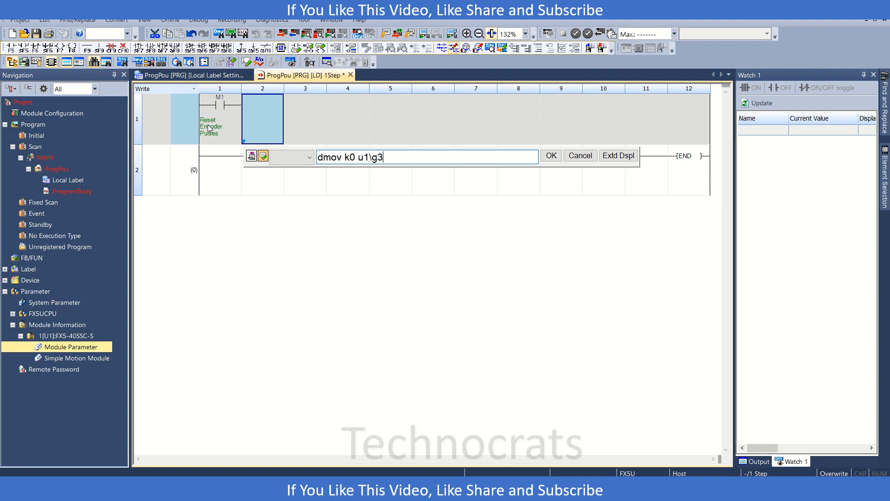
type("5042")
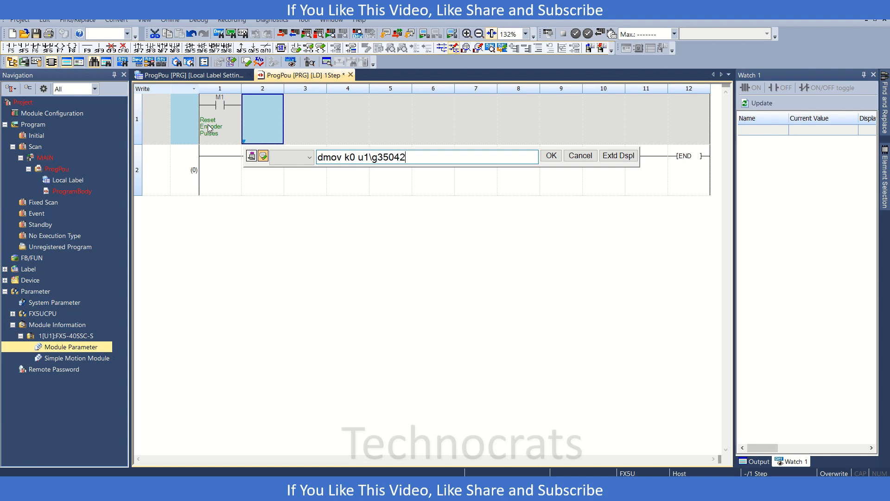
left_click(263, 155)
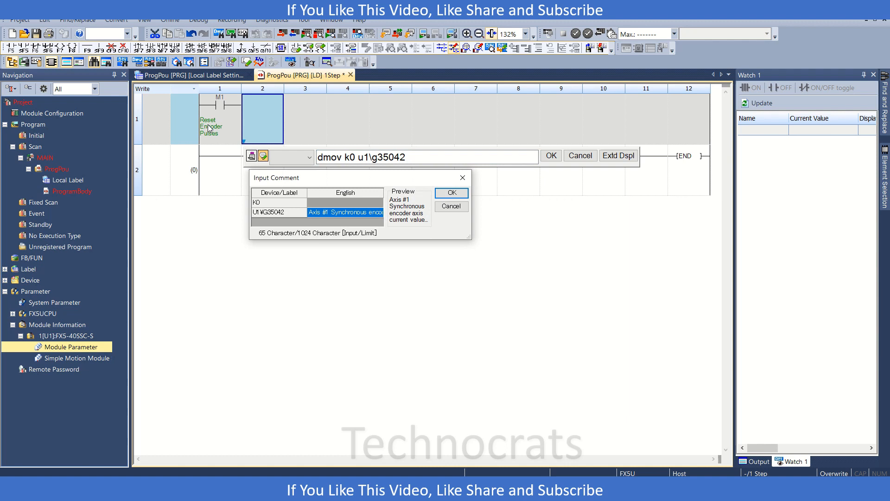
left_click(452, 193)
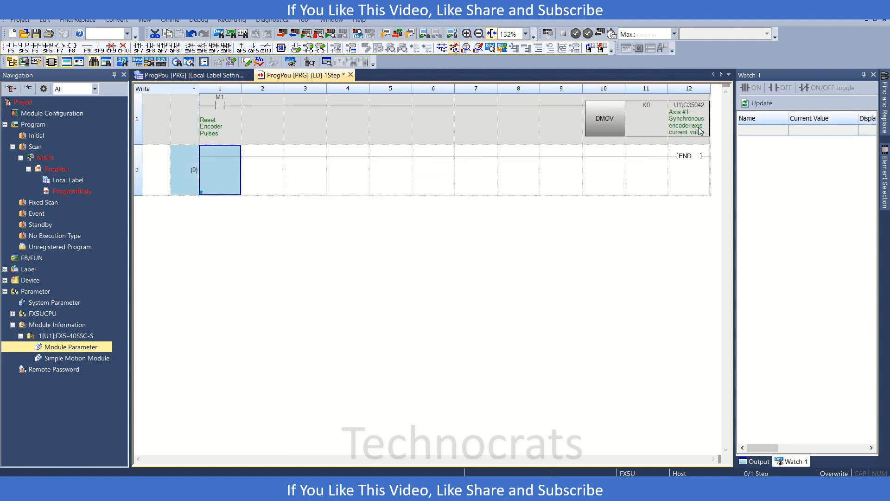
mouse_move(695, 134)
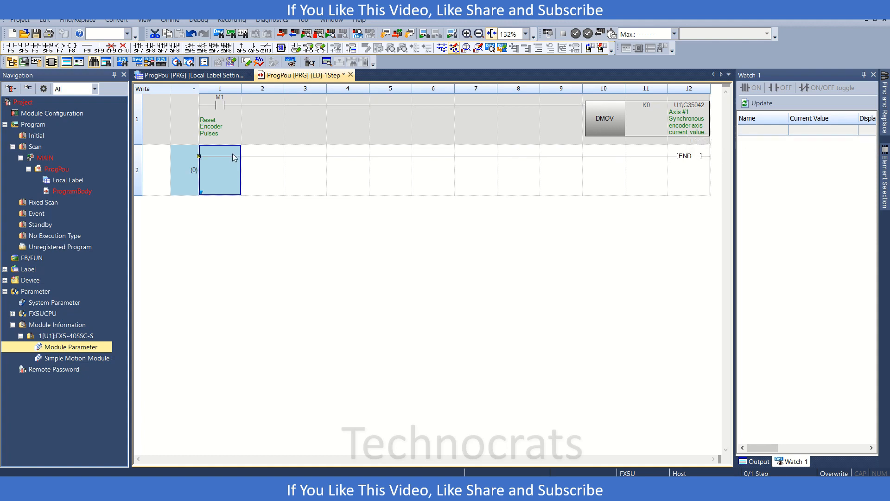
- Branch below M1 with MOV K1 U1\G35040, the Axis #1 synchronous encoder control start
left_click(263, 118)
type("mov k1")
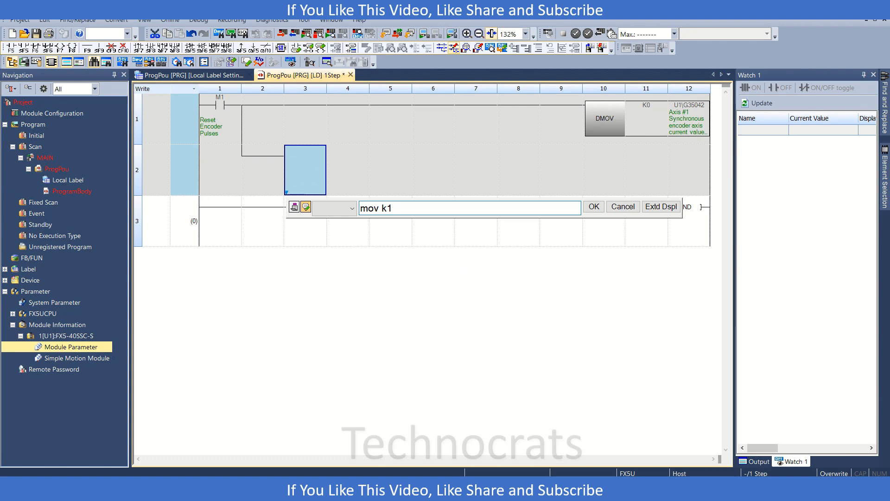
type("u1\\g")
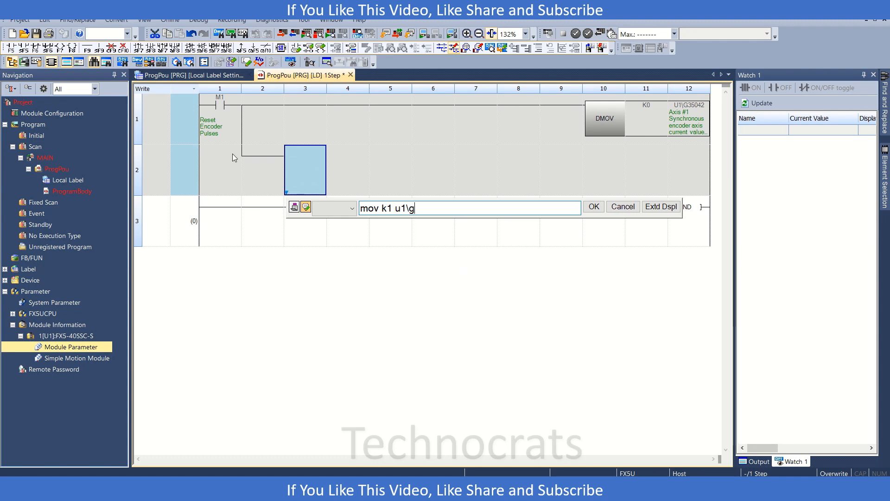
type("350")
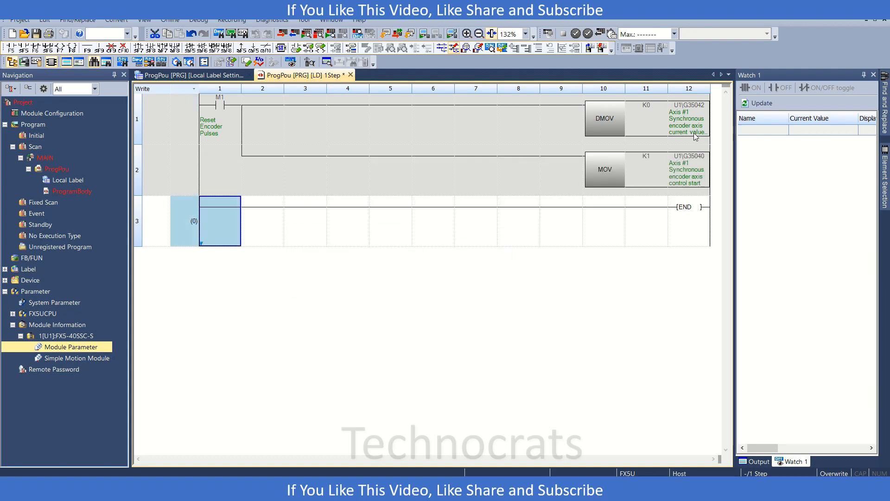
mouse_move(636, 172)
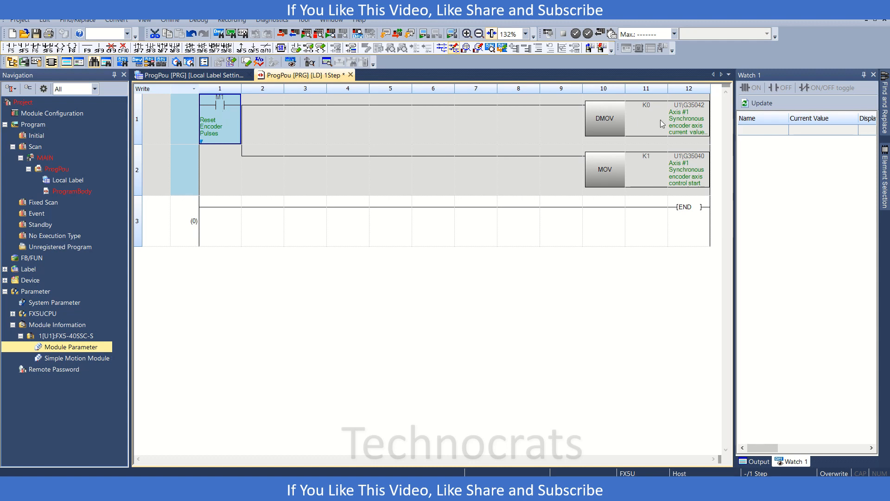
mouse_move(690, 161)
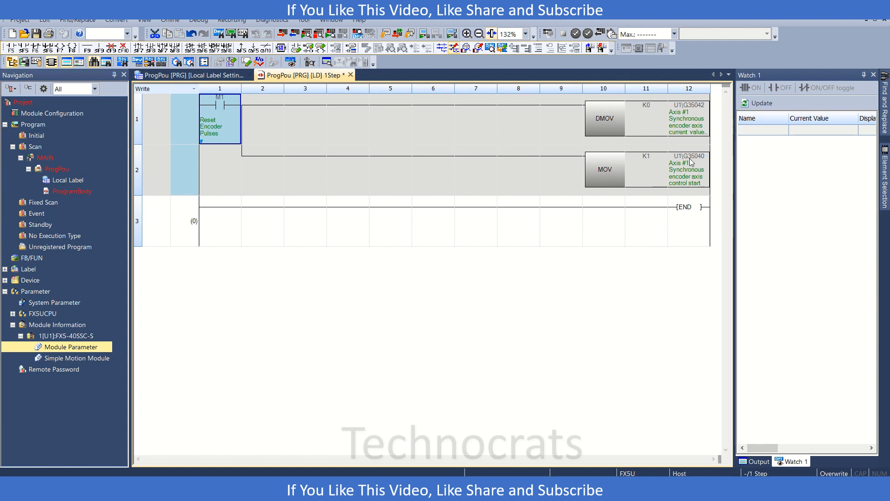
mouse_move(690, 170)
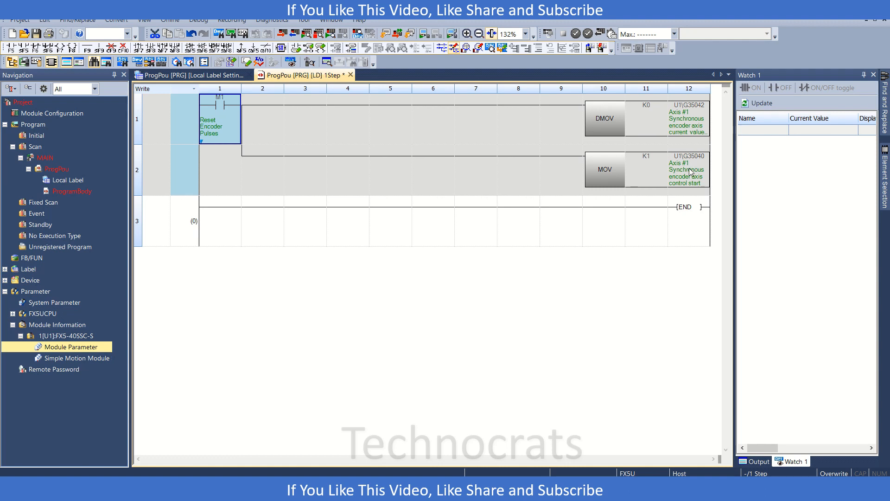
mouse_move(685, 163)
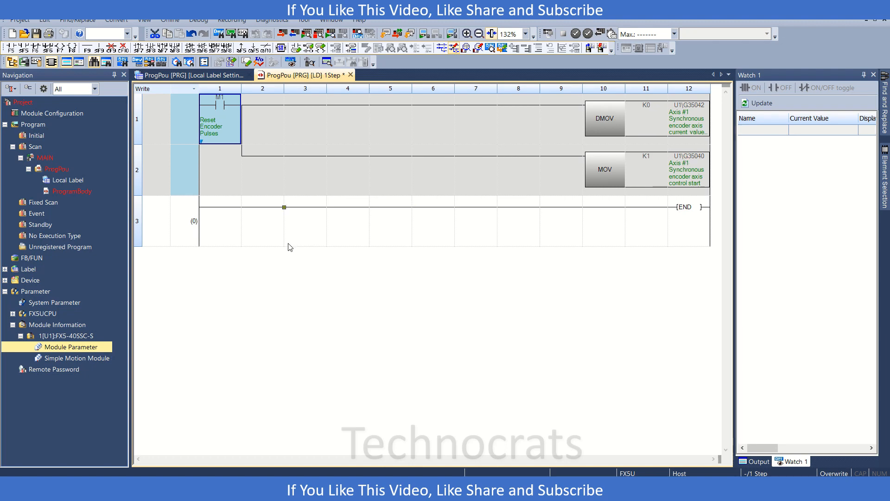
- Set Axis #1 Pr.320 to 201:Synchronous Encoder via CPU and Pr.329 Resolution to 8192
left_click(305, 221)
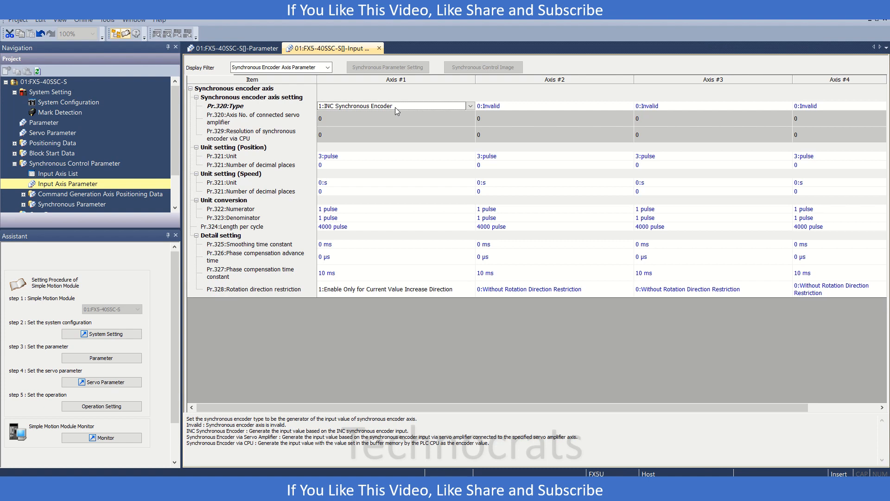
left_click(469, 105)
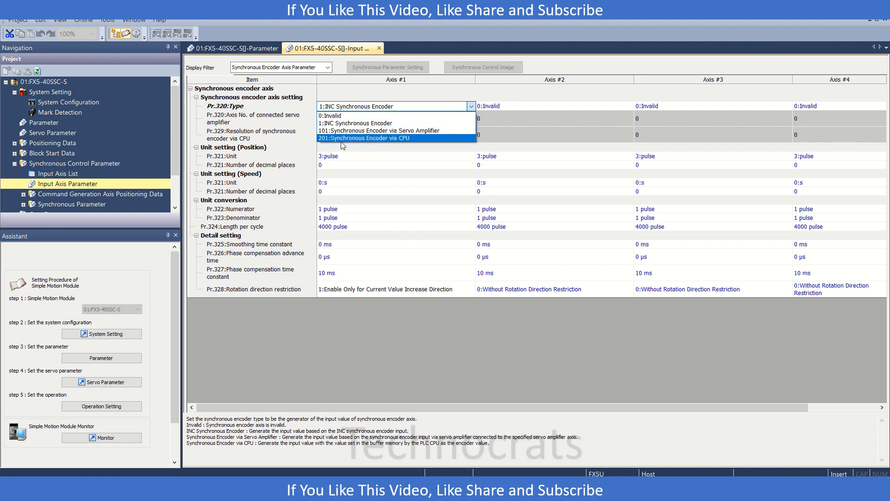
mouse_move(352, 143)
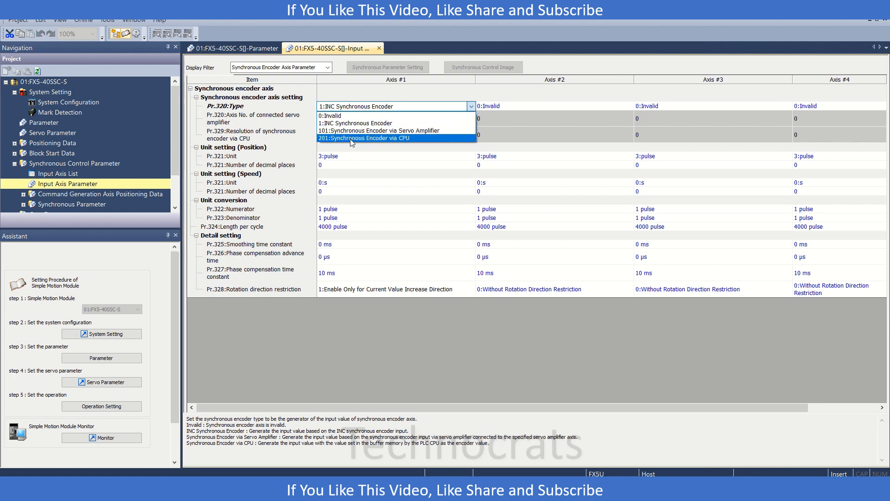
left_click(363, 138)
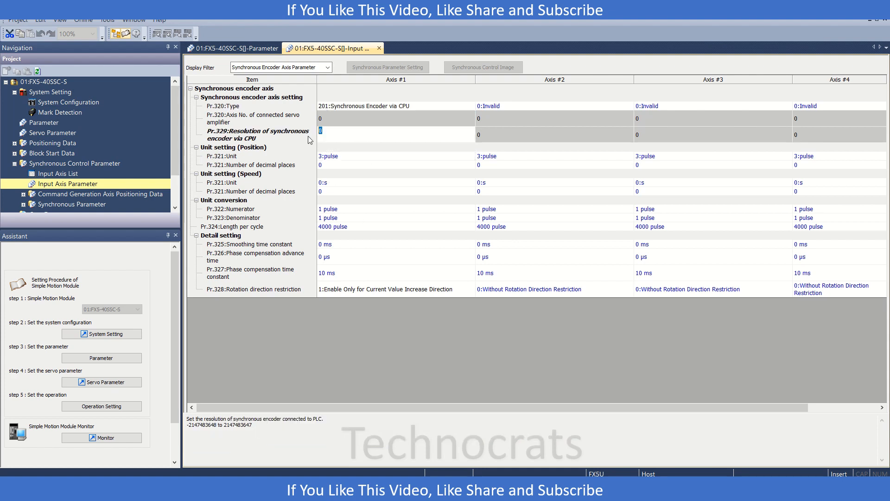
type("8192")
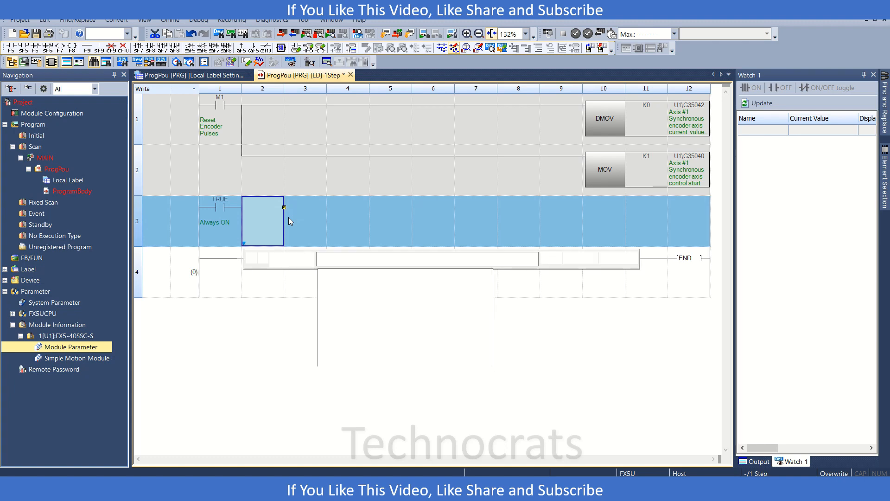
- Enter DHCMOV SD4500 U1\G35046 K0 on the Always ON rung
type("dhcmov")
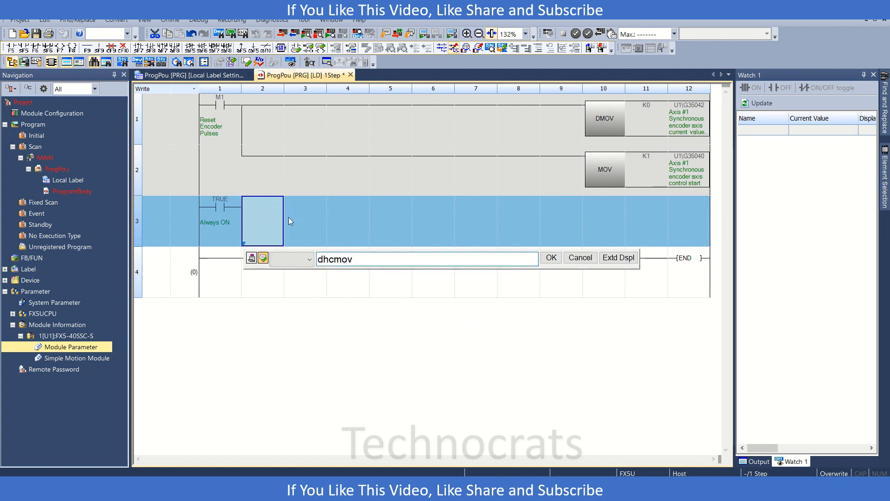
type("s")
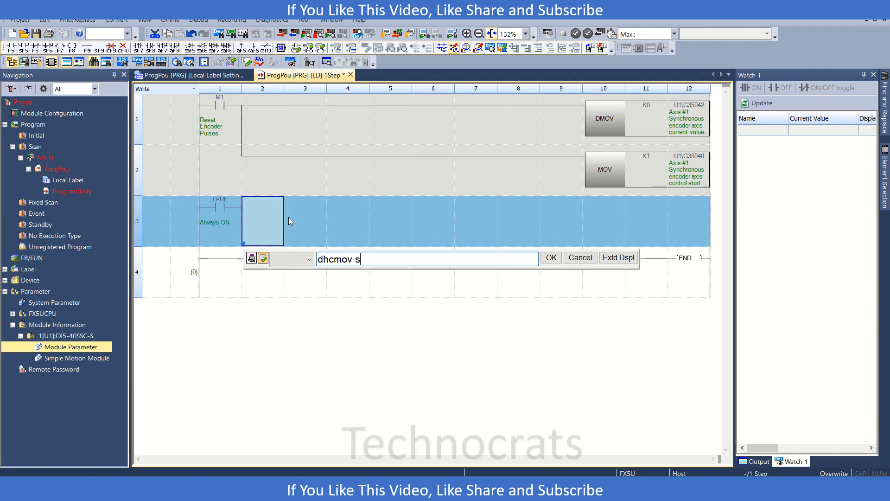
type("d4500")
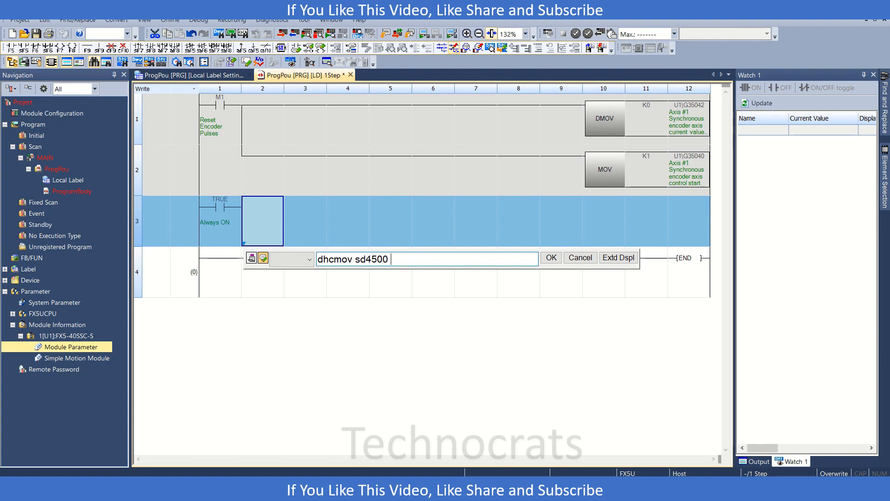
type("u1\\")
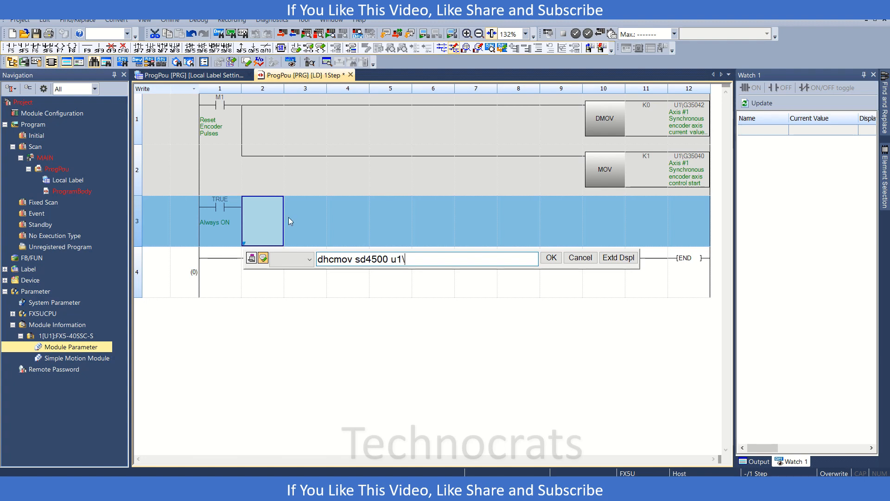
type("g3")
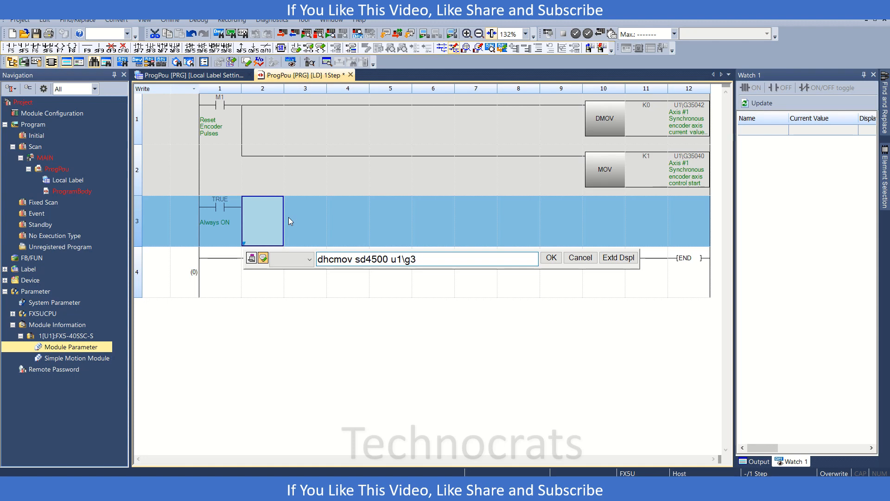
type("04")
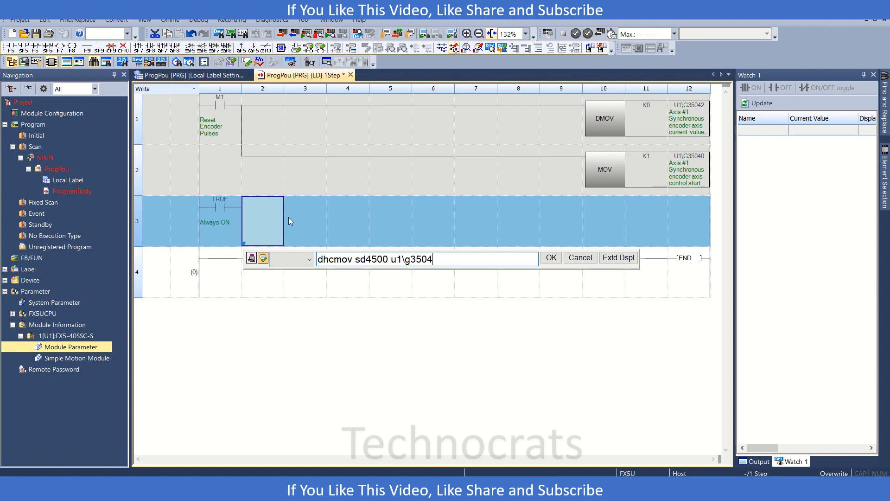
type("6")
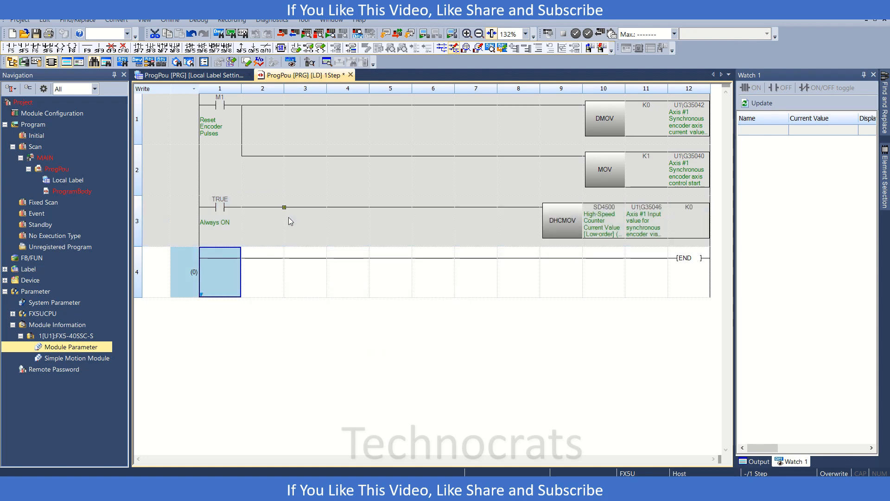
mouse_move(647, 219)
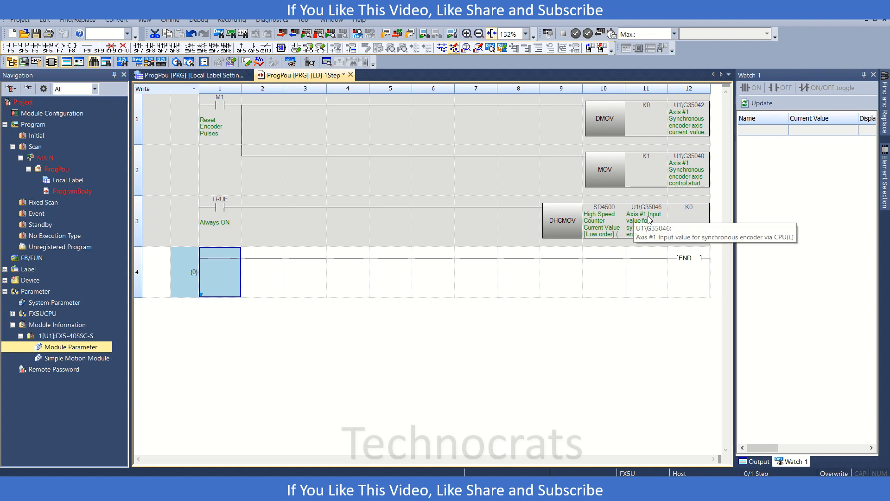
mouse_move(643, 221)
type("out")
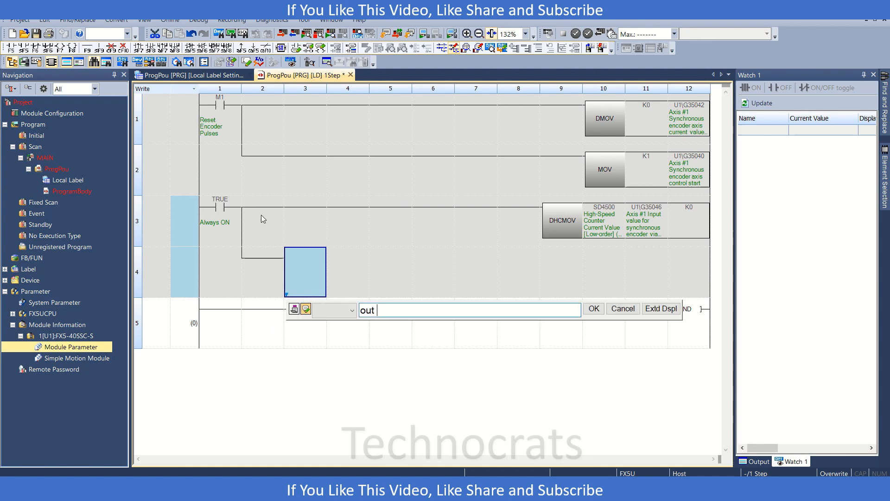
- Add parallel coil OUT U1\G35045.0 under the Always ON contact and return to the input axis parameters
type("u1\\g")
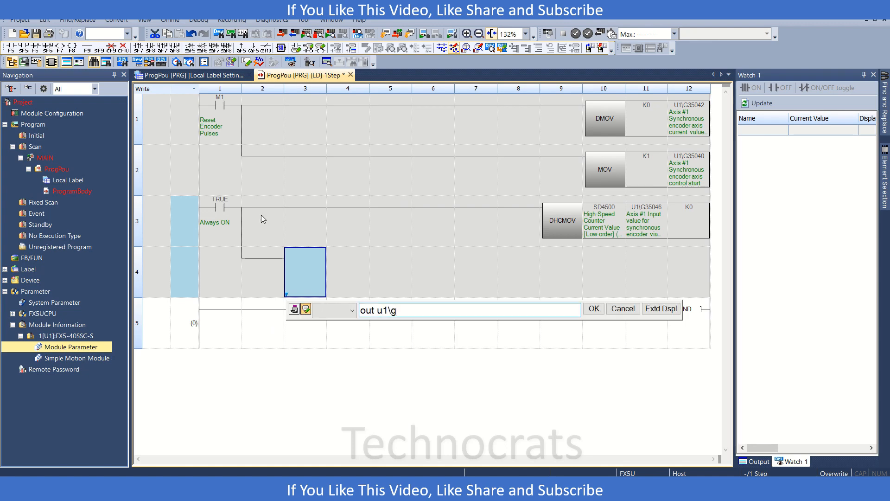
type("35045.0")
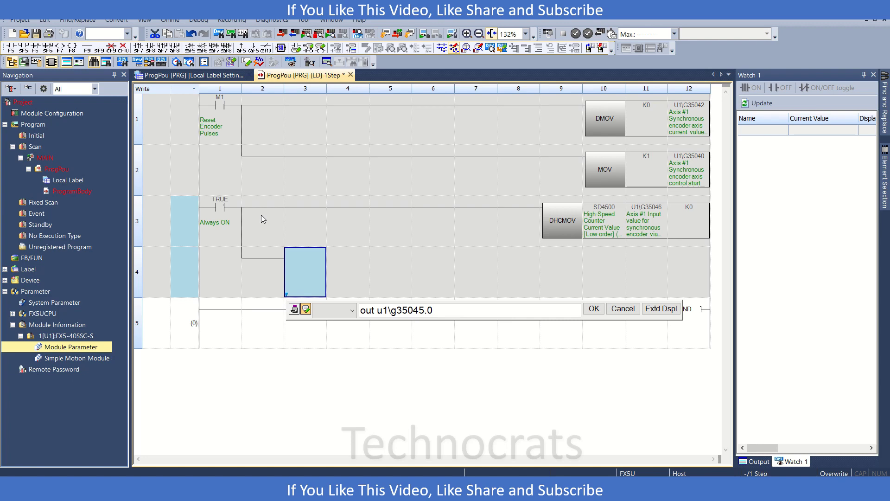
left_click(594, 308)
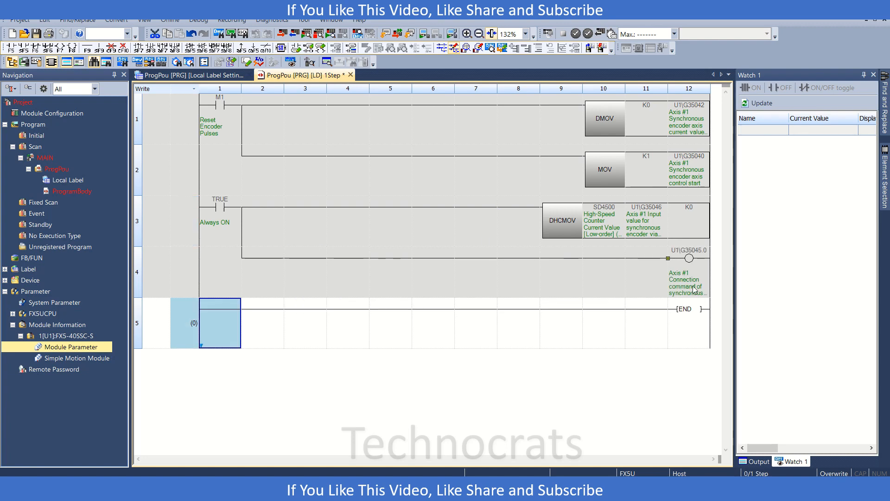
mouse_move(693, 288)
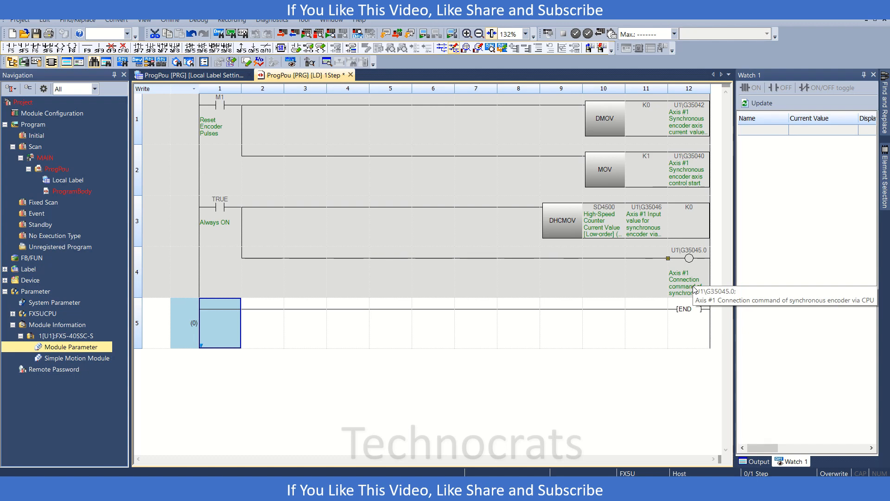
left_click(219, 223)
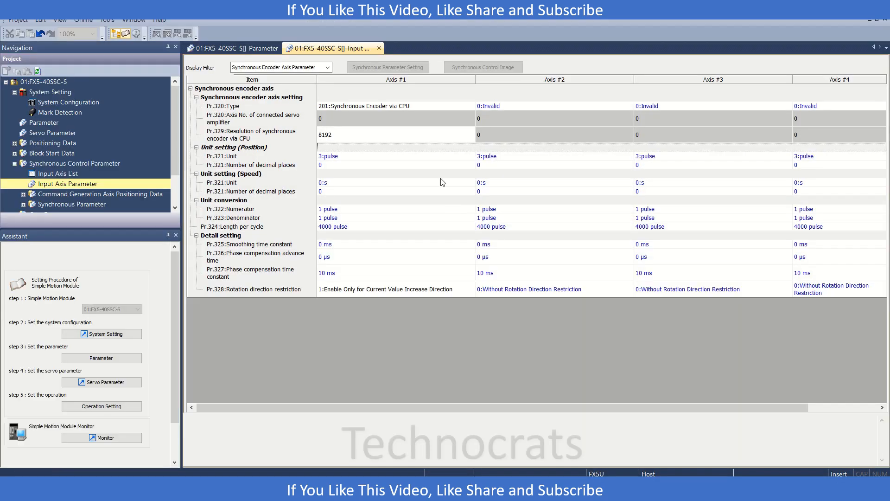
left_click(471, 106)
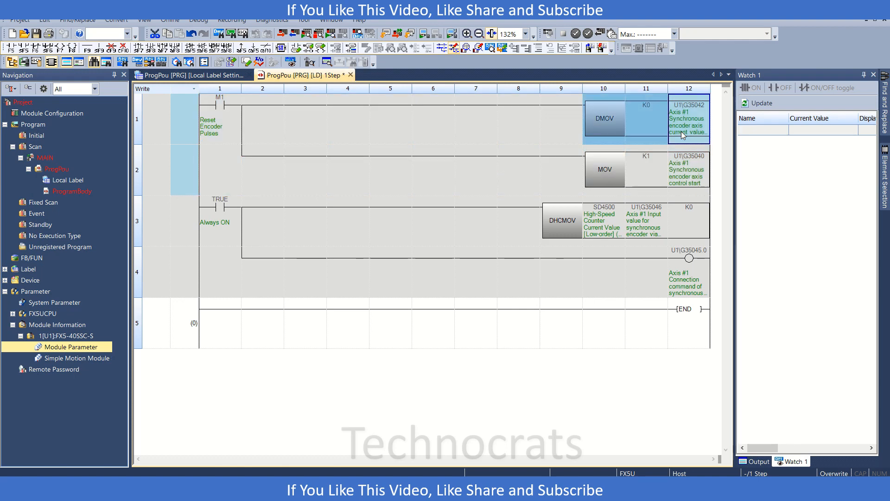
mouse_move(669, 127)
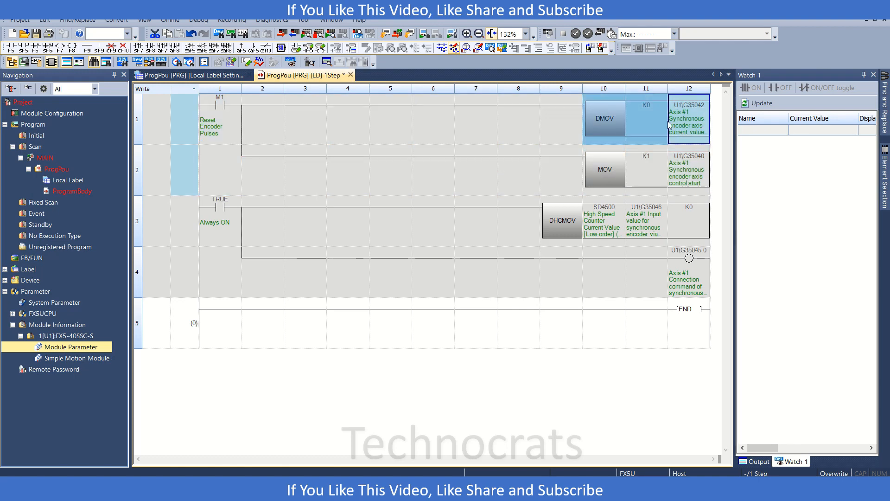
left_click(389, 119)
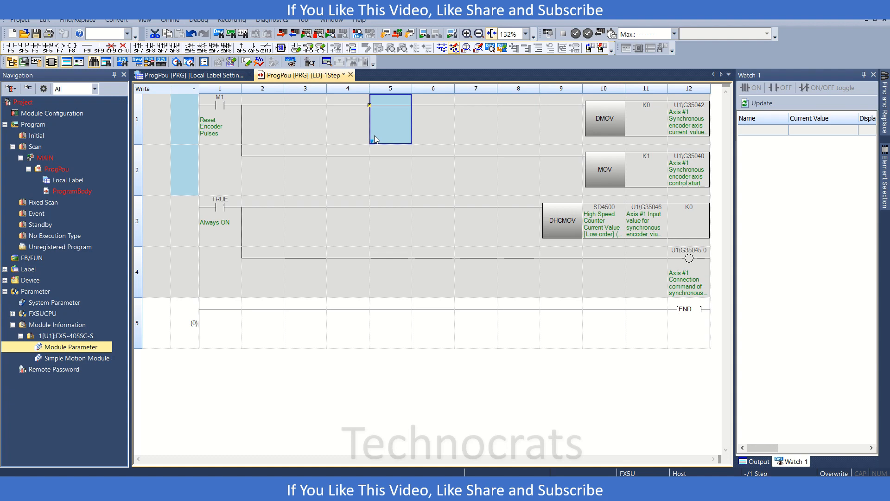